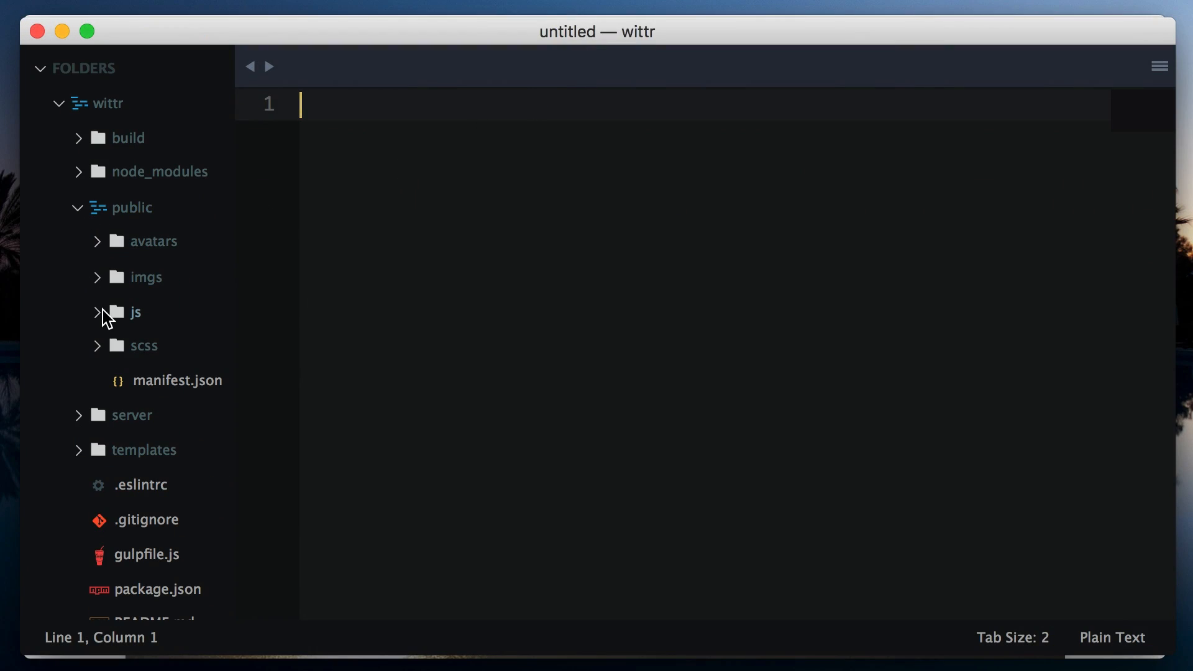
Open public/js/main/index.js, scroll past the polyfill checks and highlight IndexController
left_click(97, 311)
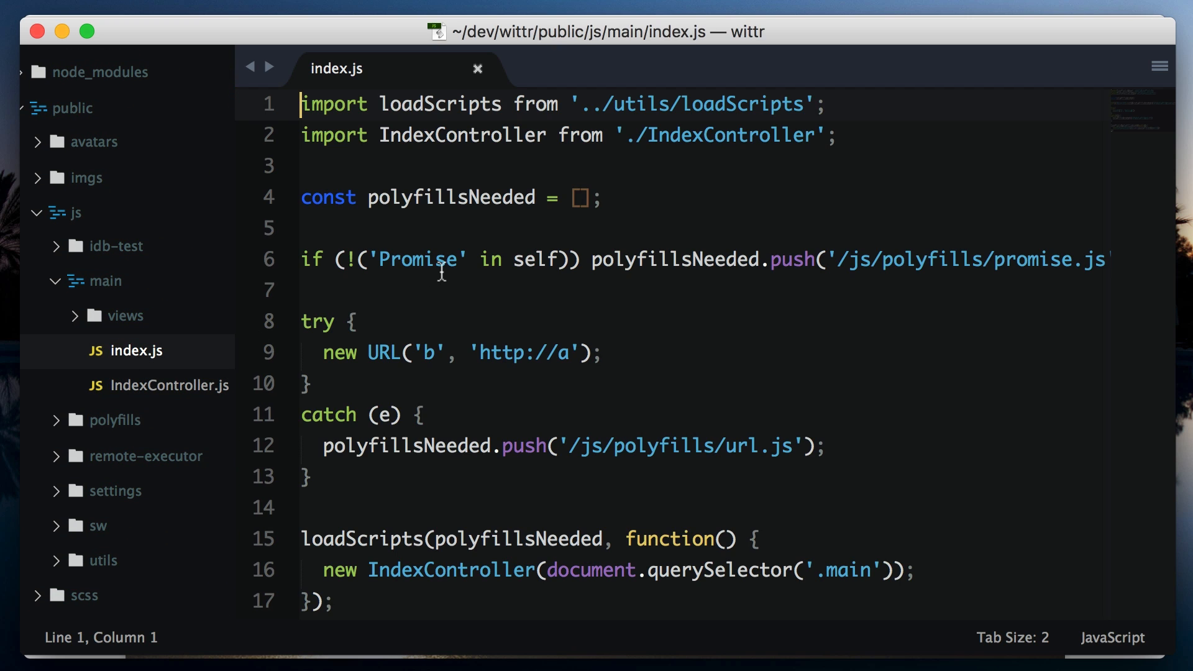
scroll("down", 3)
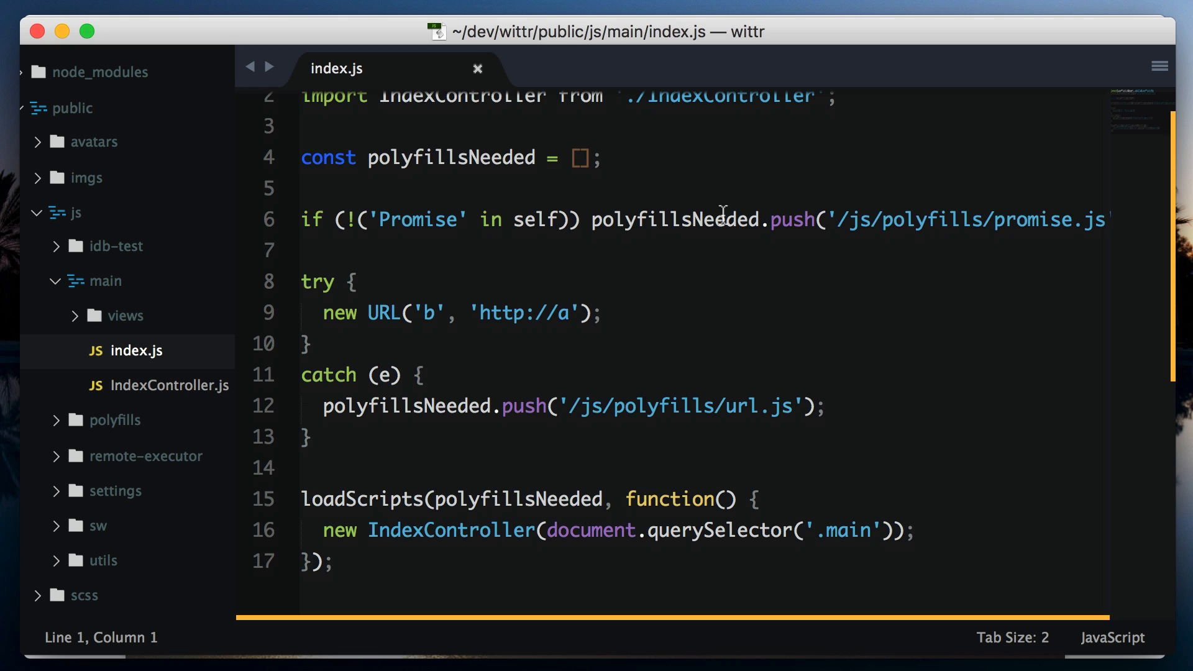
scroll("down", 3)
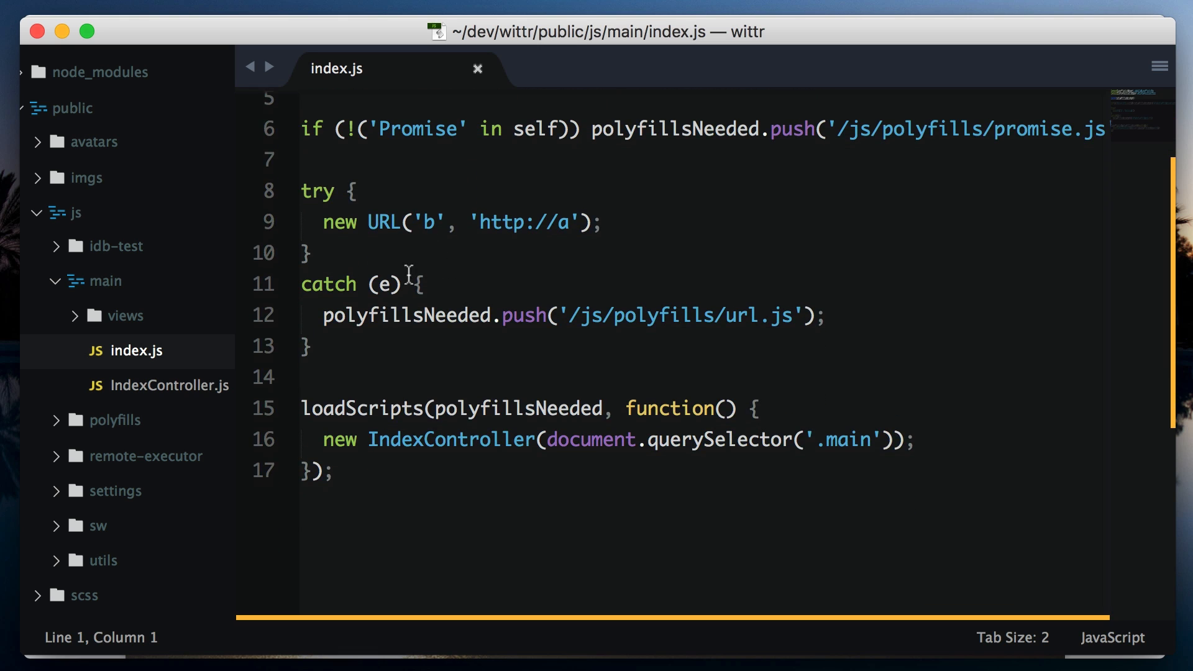
scroll("down", 3)
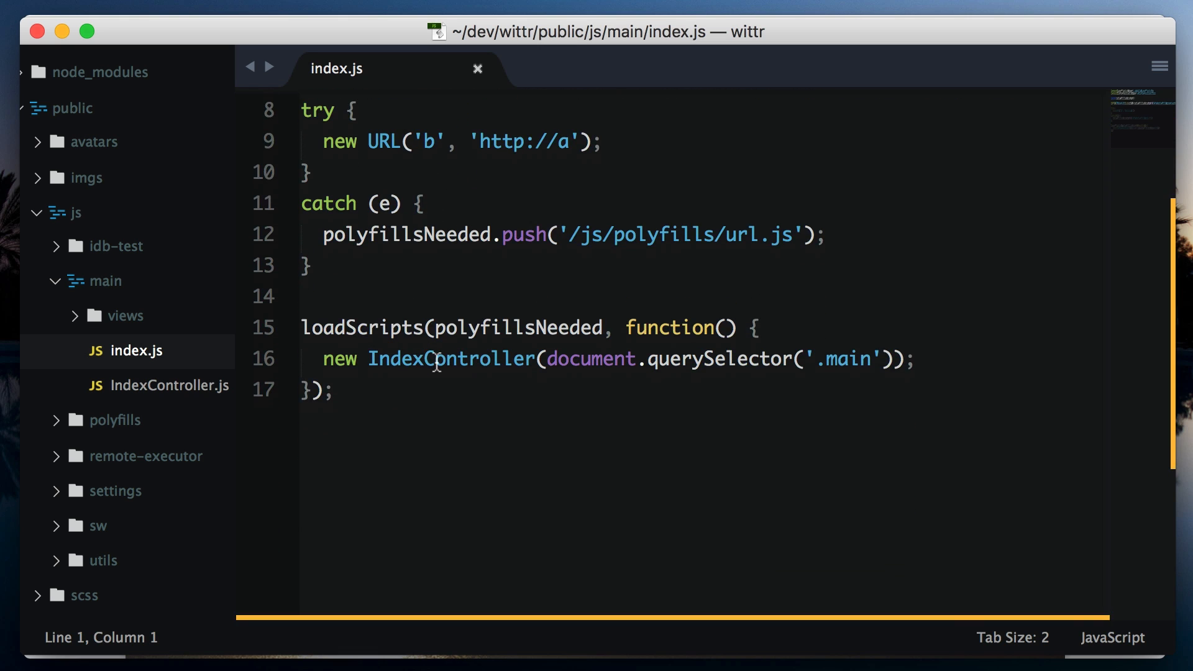
double_click(450, 358)
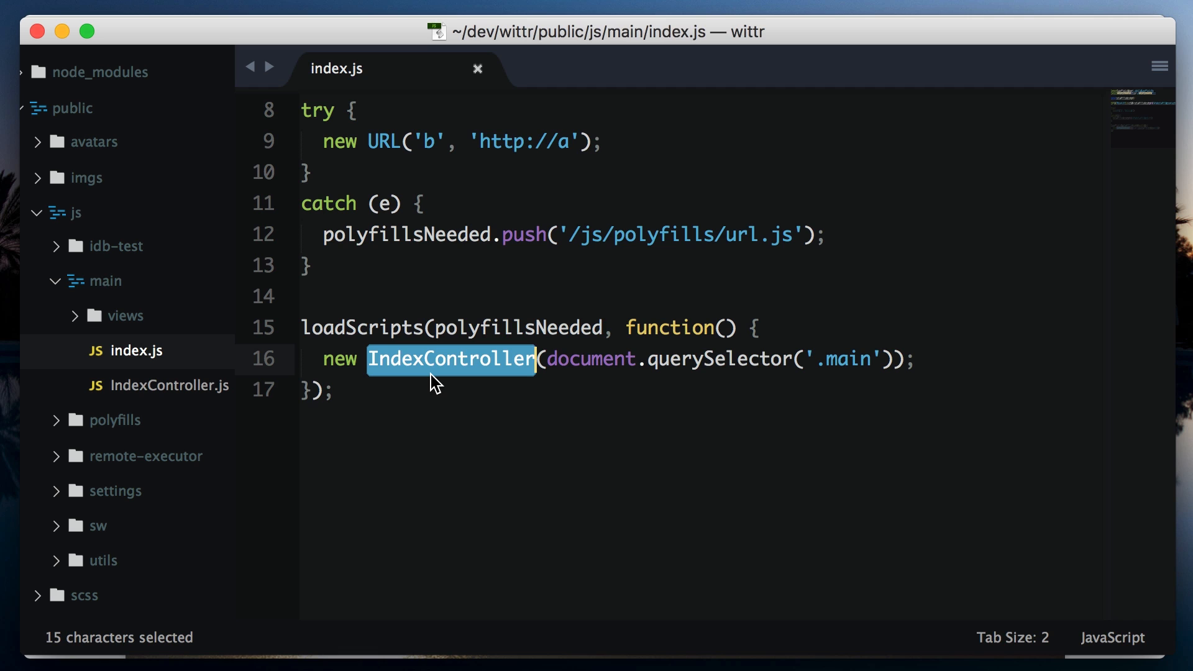
Open IndexController.js and highlight PostsView, ToastsView and the _openSocket call
left_click(172, 385)
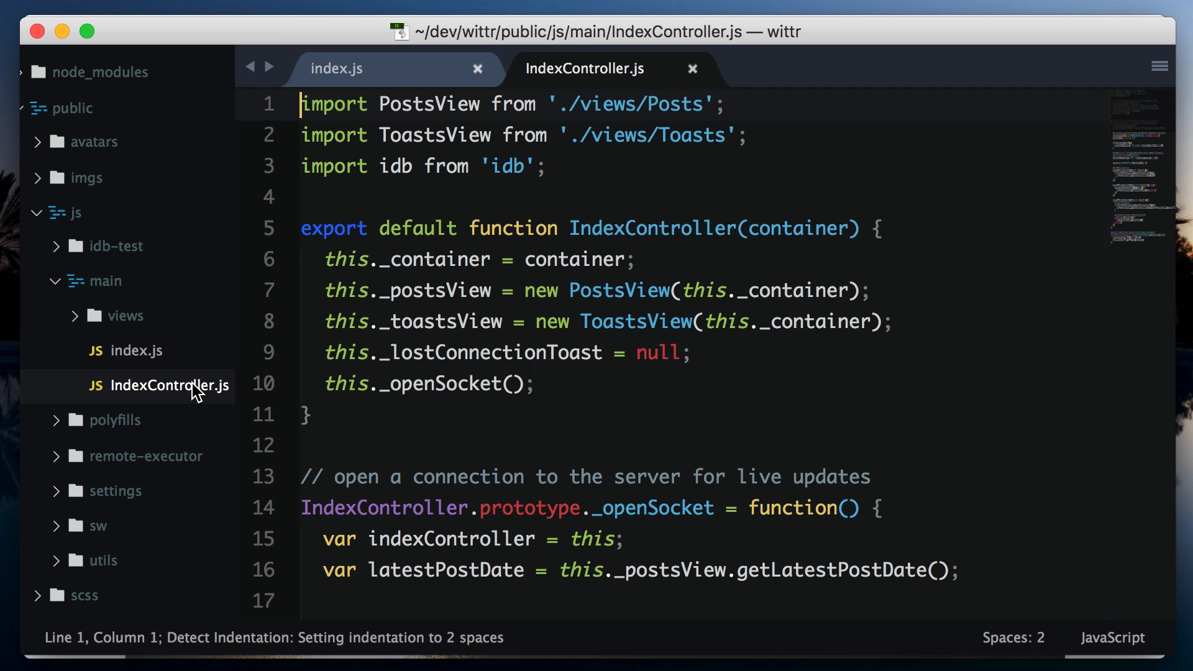
mouse_move(611, 295)
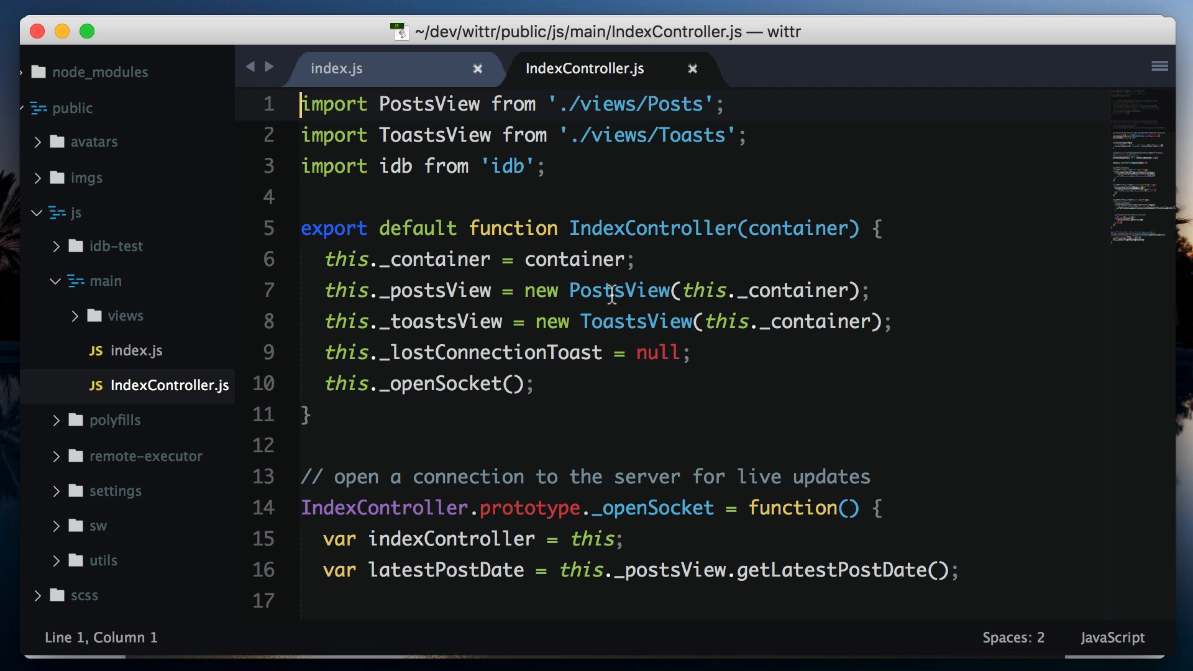
double_click(619, 290)
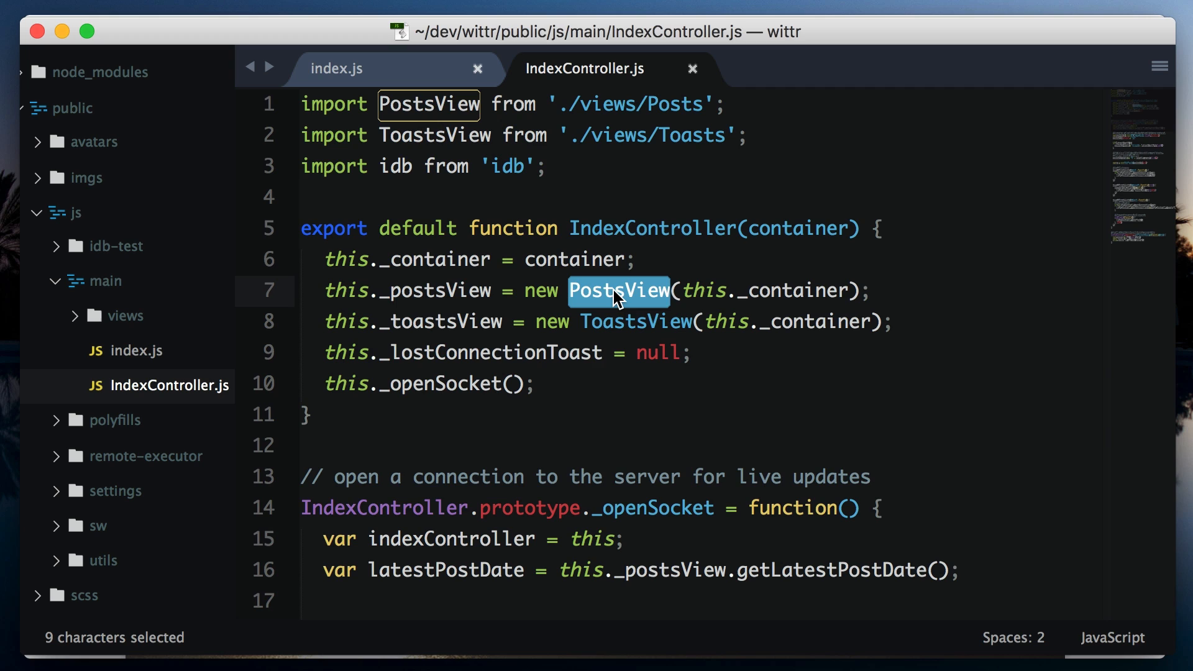
double_click(635, 321)
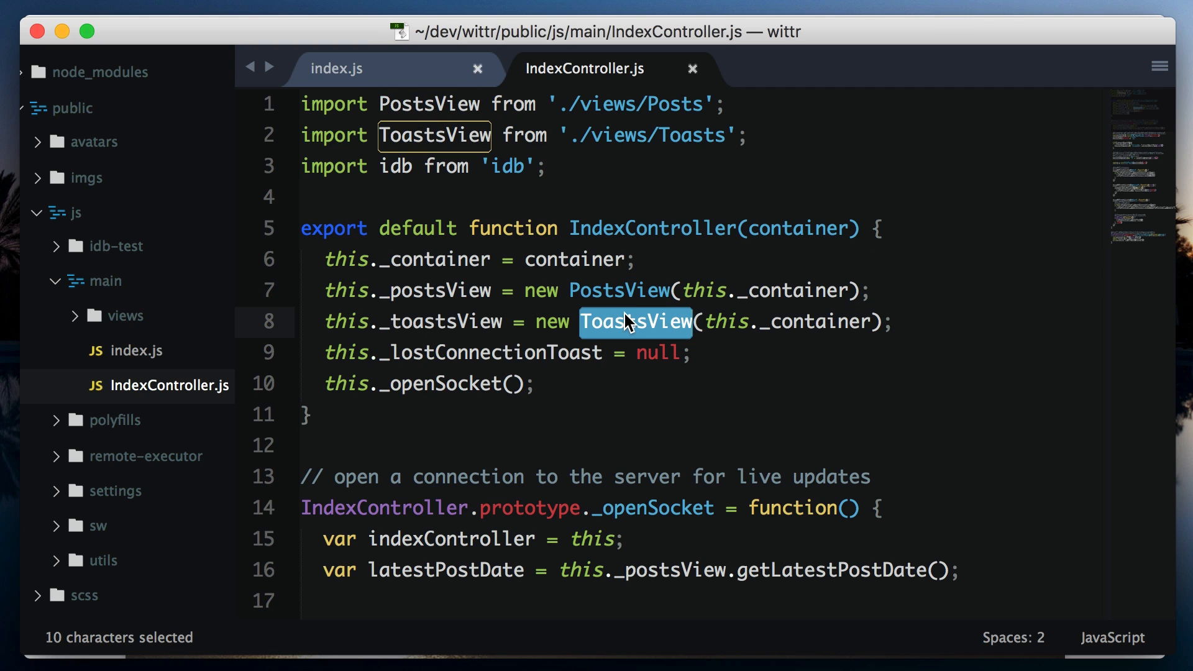
mouse_move(630, 346)
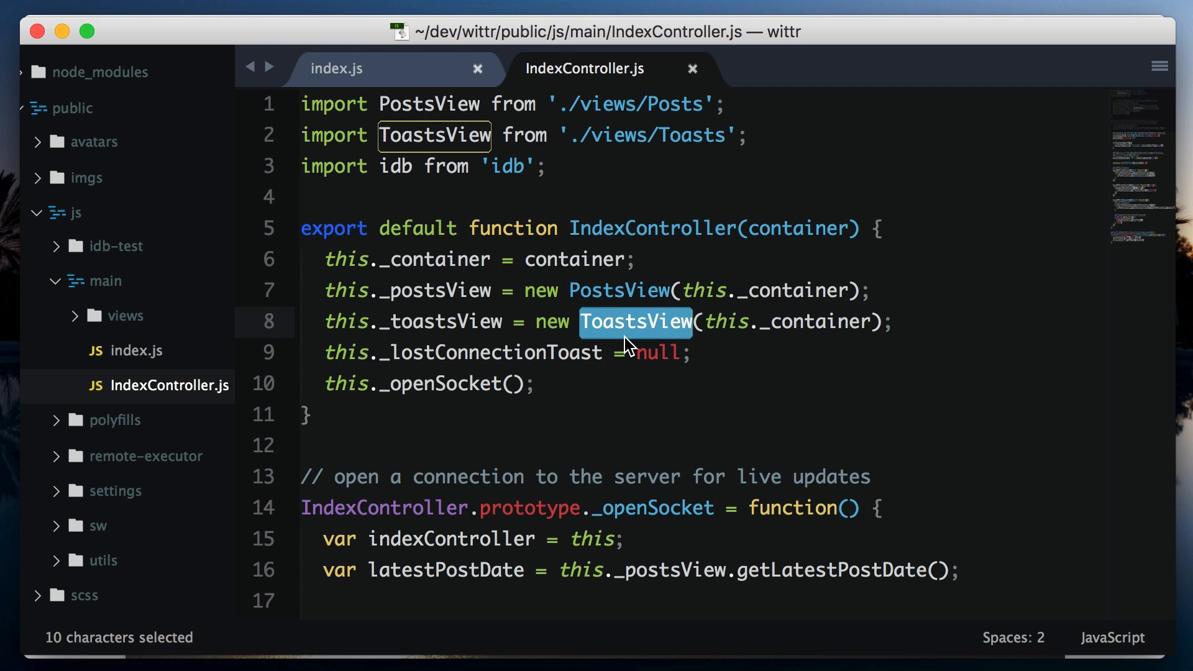
double_click(440, 383)
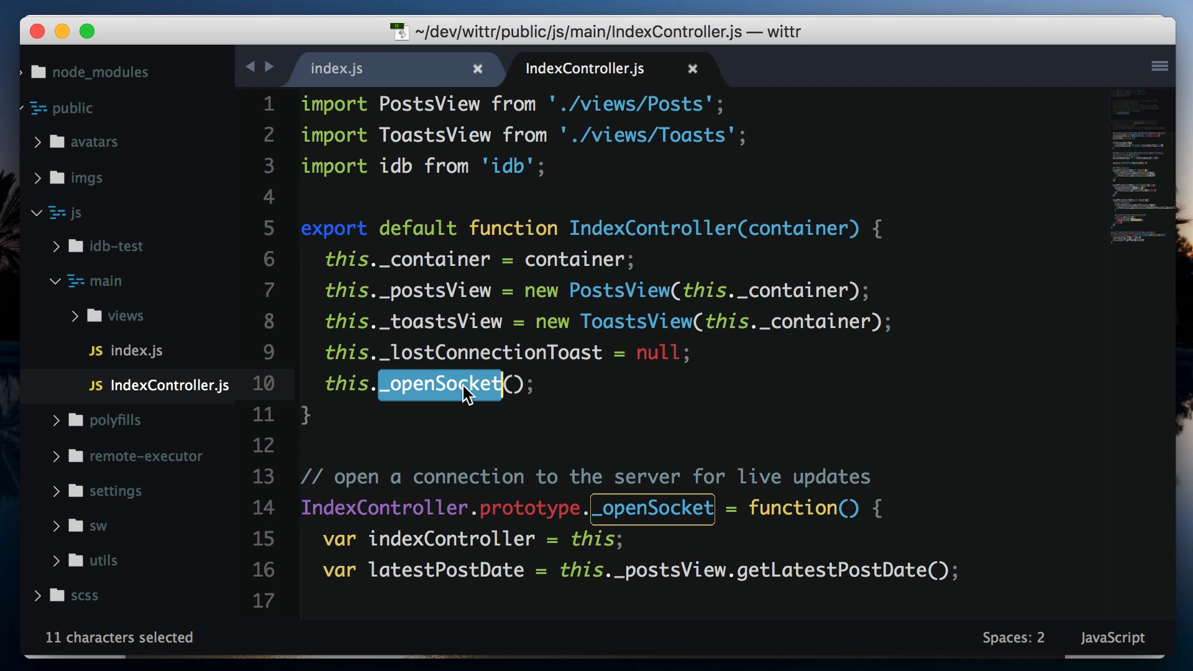
Scroll down to _openSocket's WebSocket open, message and close listeners
scroll("down", 3)
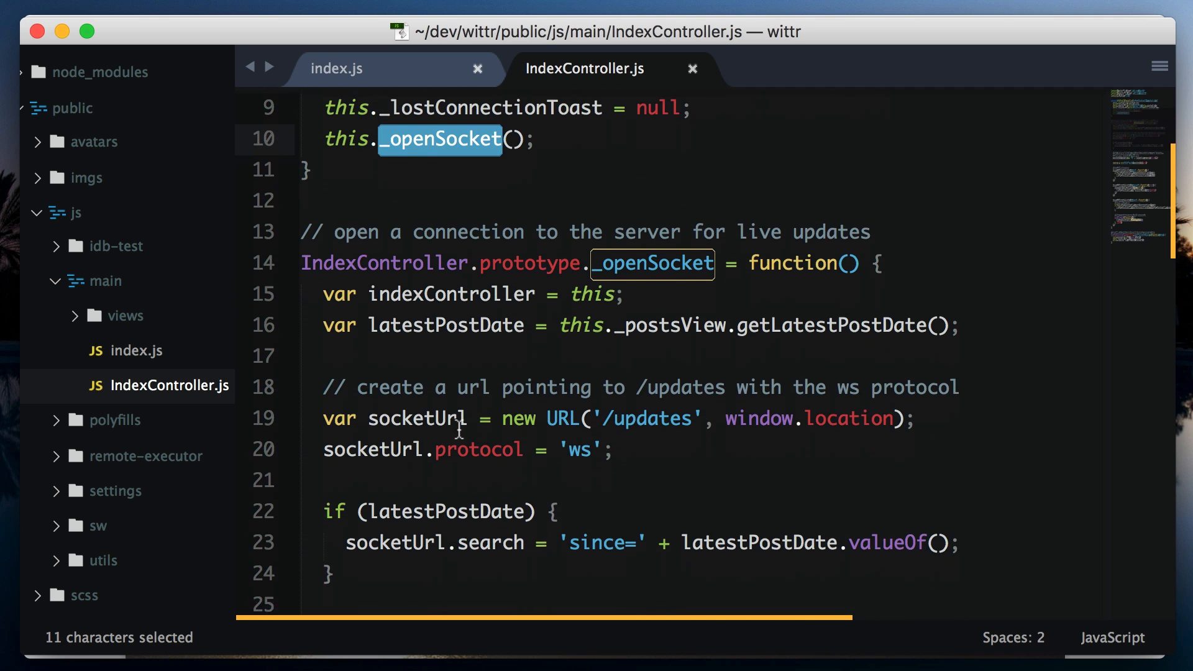
scroll("down", 3)
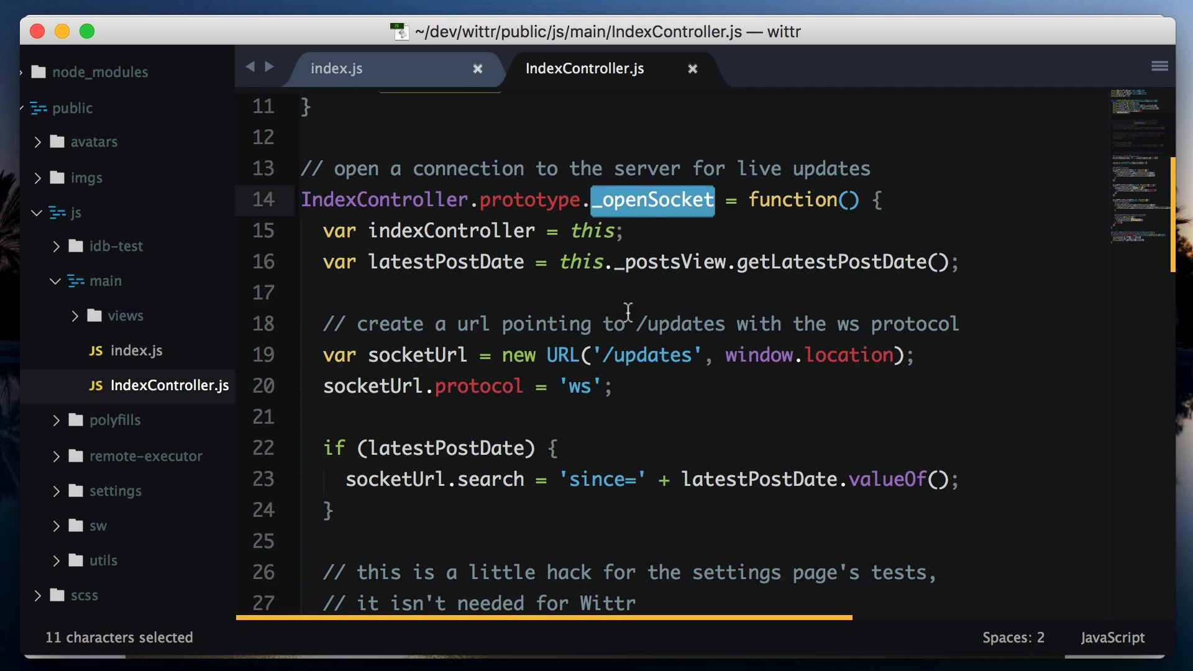
scroll("down", 3)
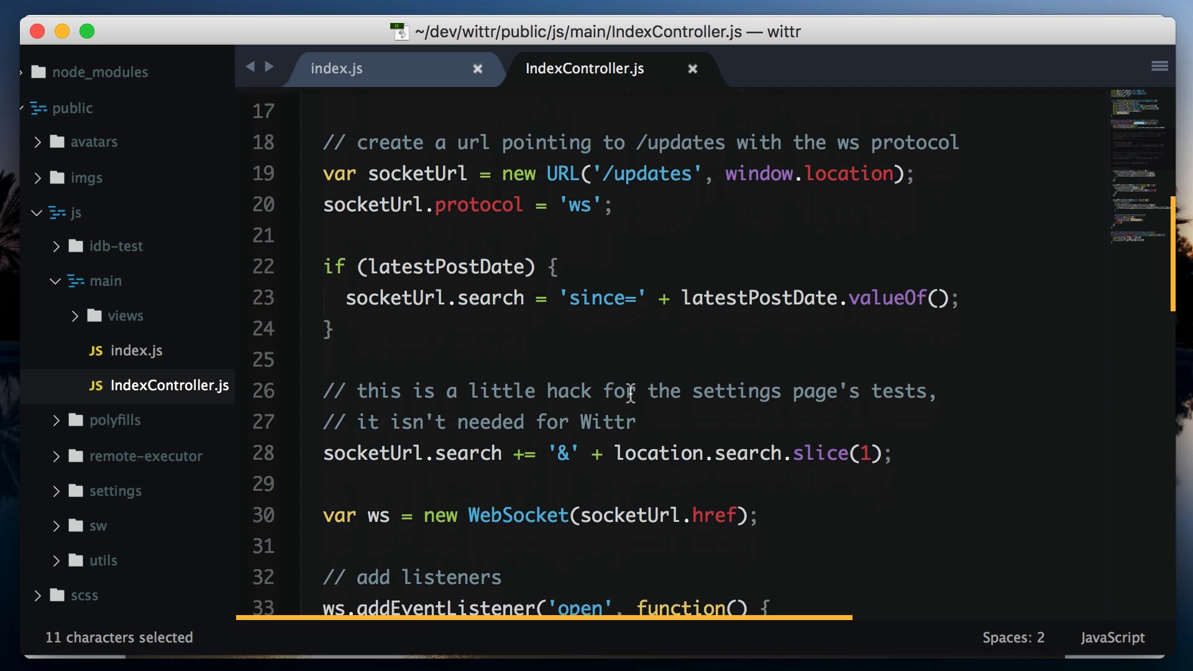
scroll("down", 3)
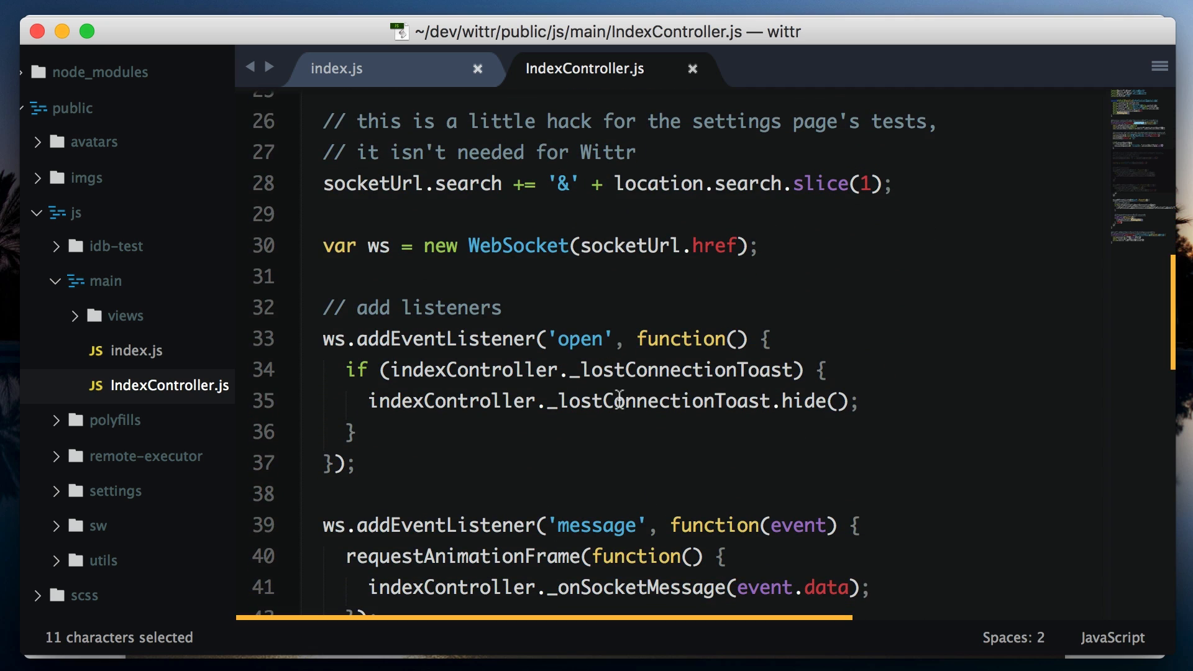
mouse_move(605, 444)
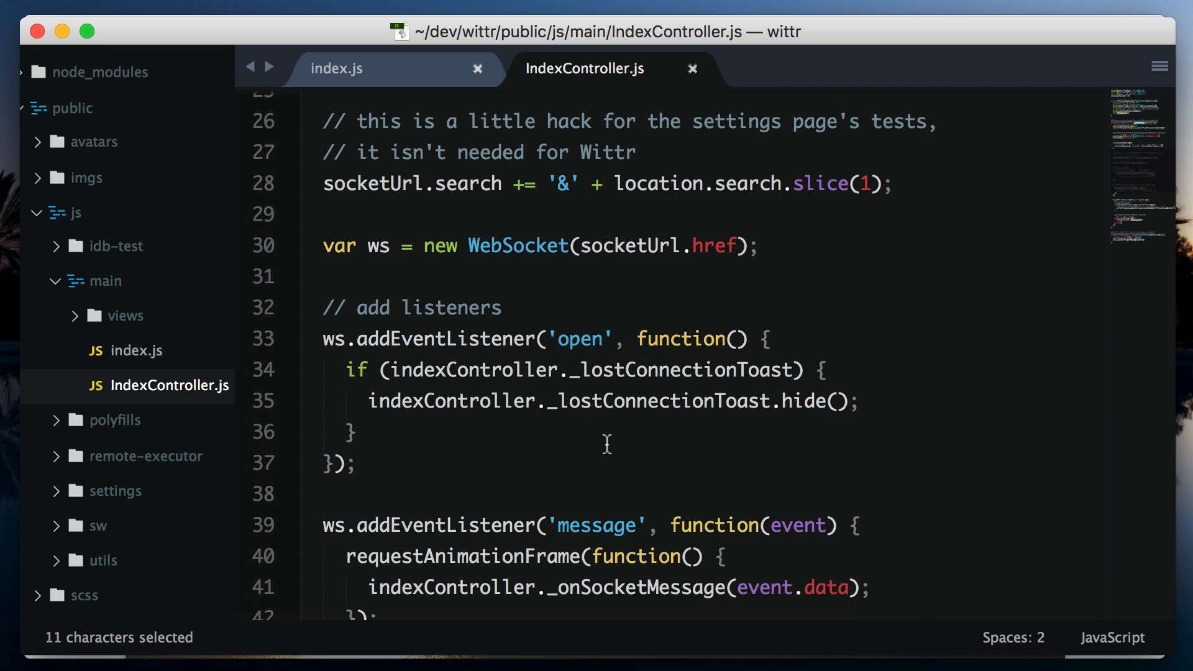
scroll("down", 3)
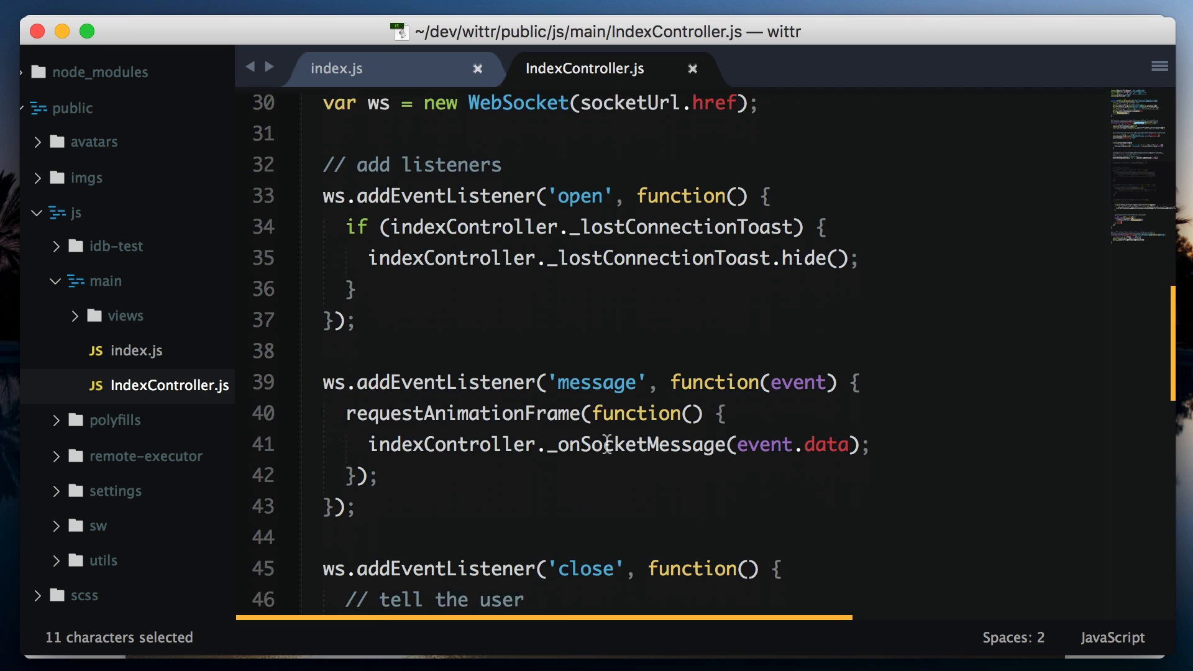
scroll("down", 3)
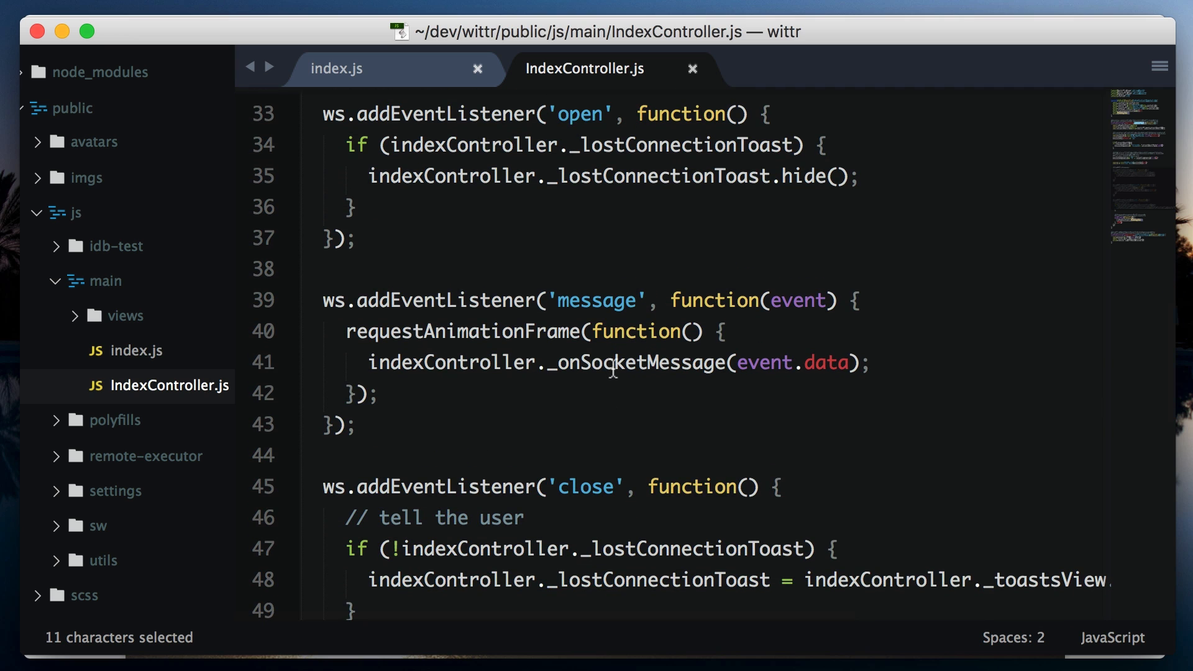
Trace _onSocketMessage to its addPosts call, then switch to the Wittr app in Chrome
double_click(634, 362)
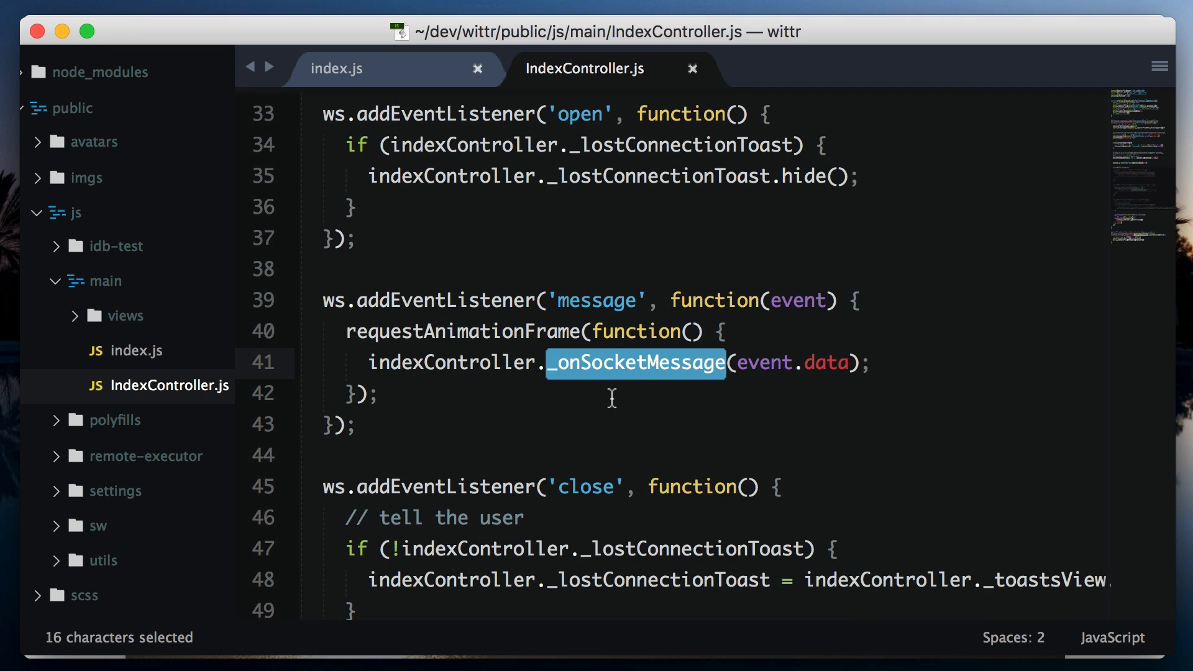
scroll("down", 3)
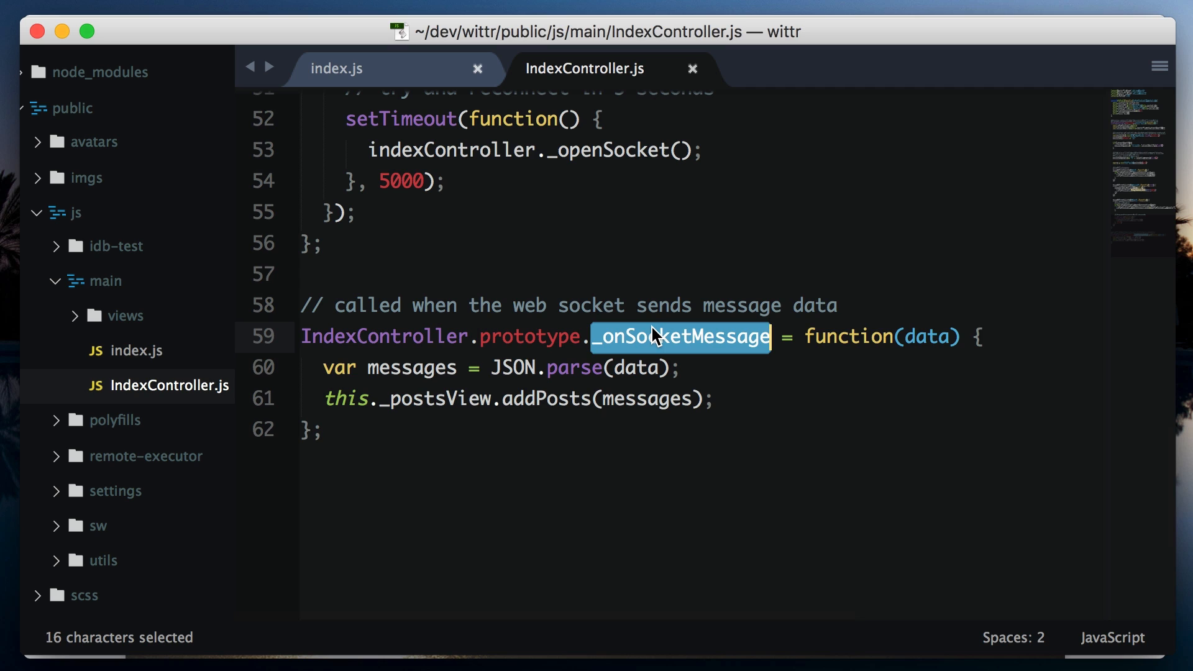
double_click(546, 399)
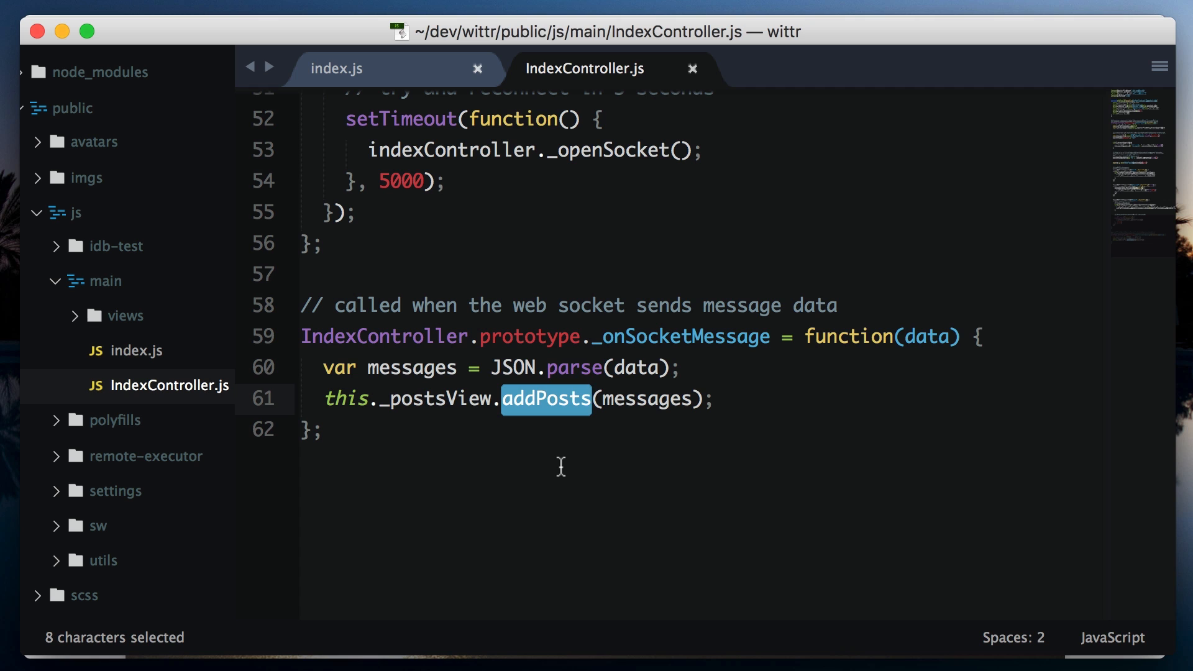
key("cmd+tab")
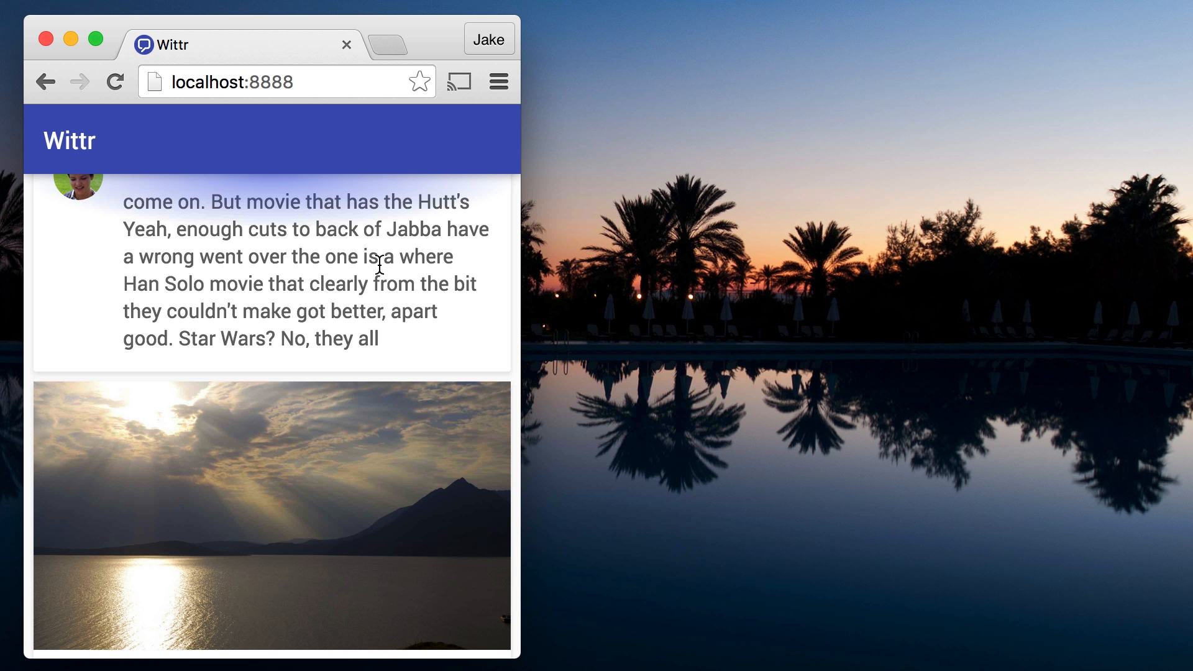
Load localhost:8889 in a second Chrome window beside the app
left_click(387, 44)
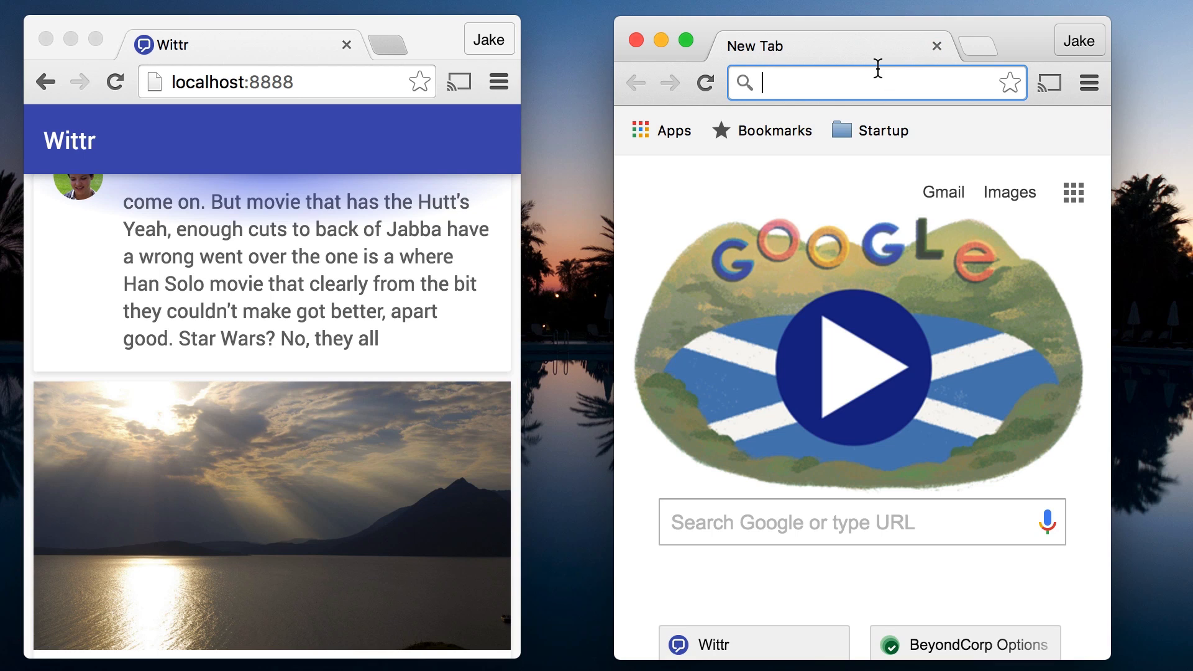
type("localhost:8889")
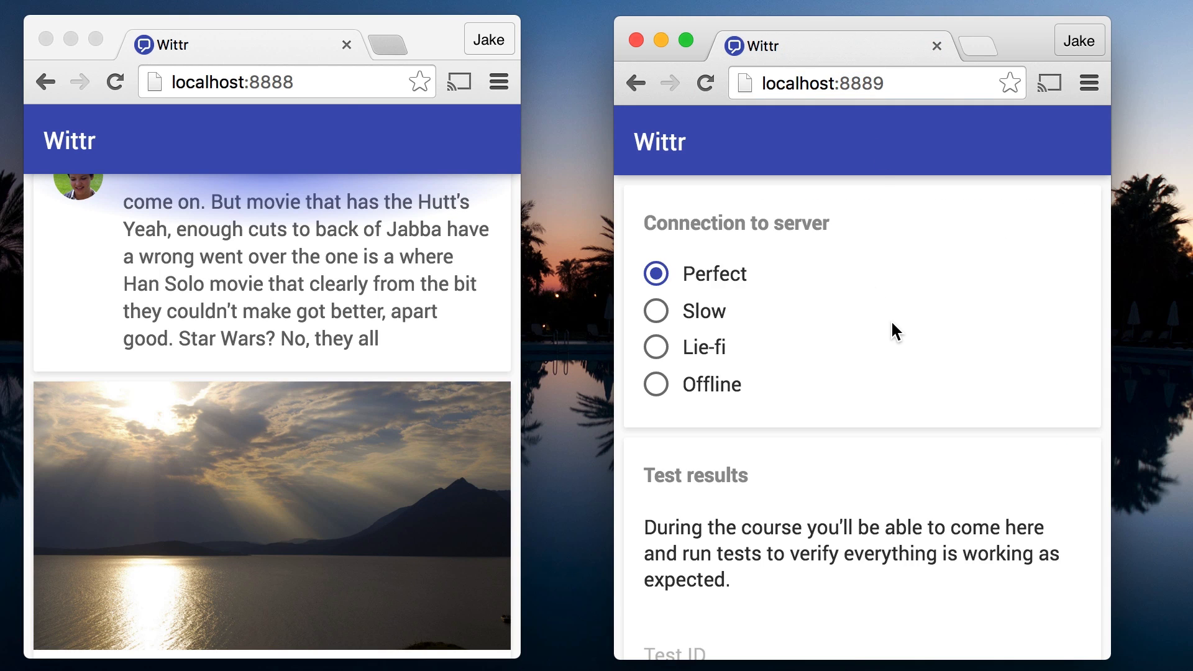
scroll("down", 3)
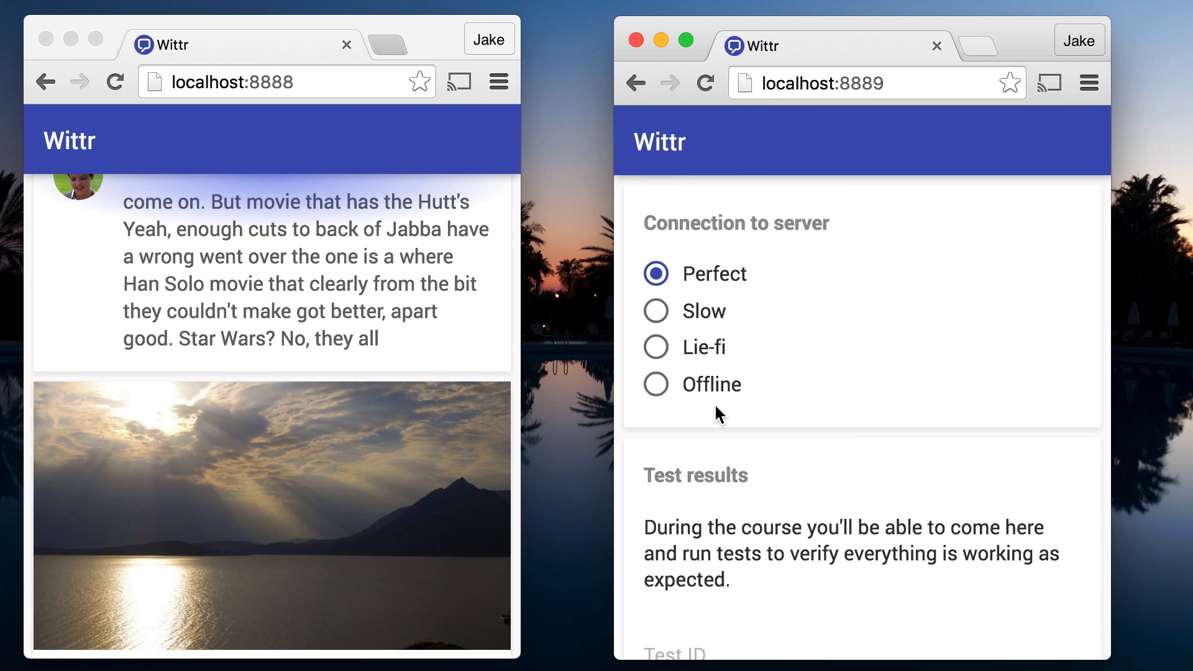
mouse_move(719, 433)
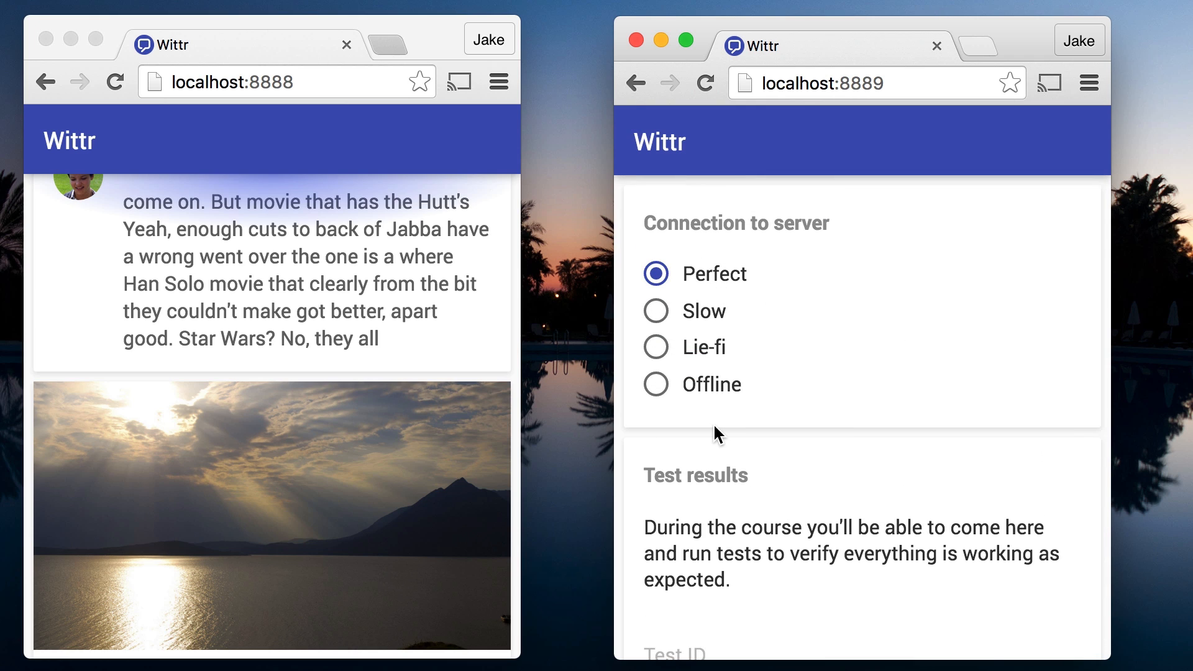